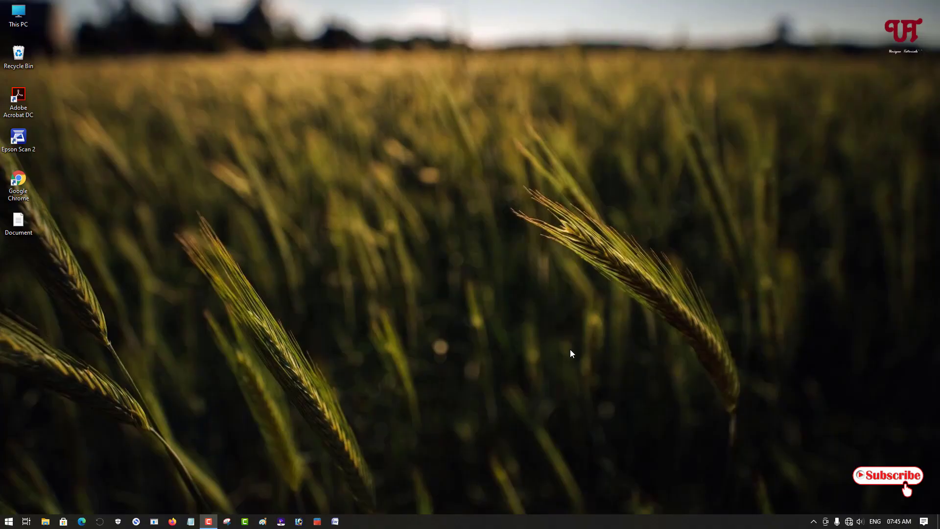
mouse_move(572, 327)
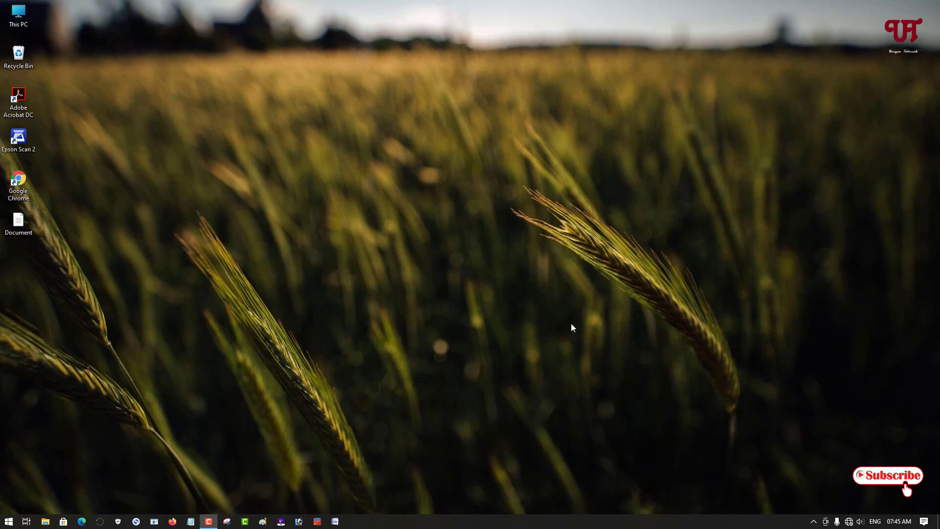
mouse_move(321, 268)
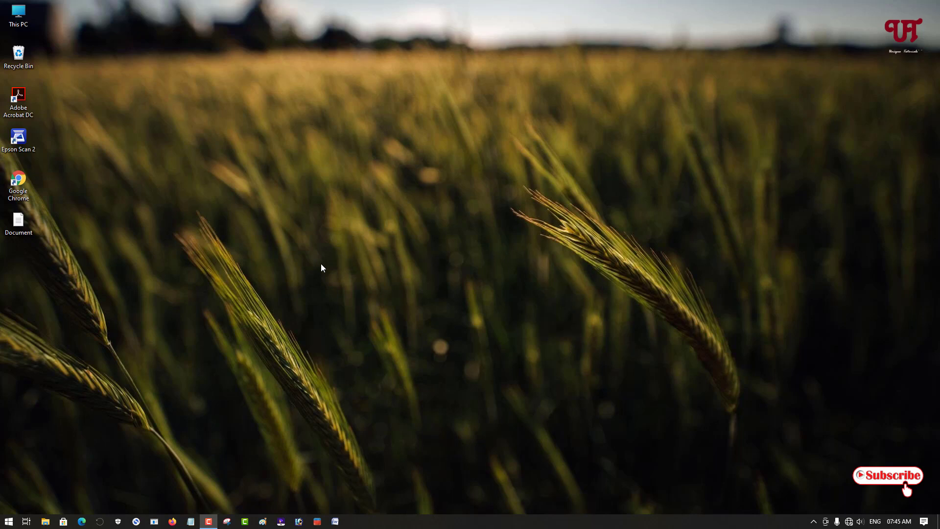
mouse_move(336, 359)
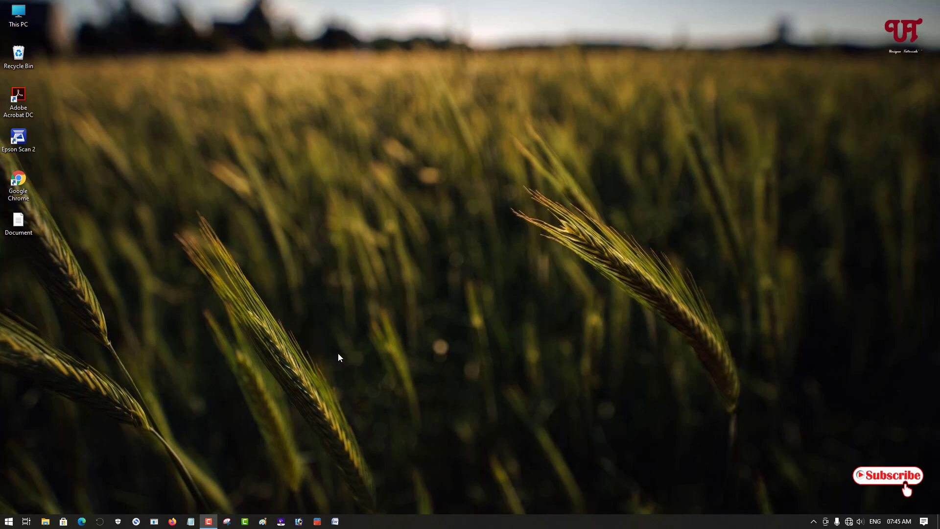
mouse_move(245, 225)
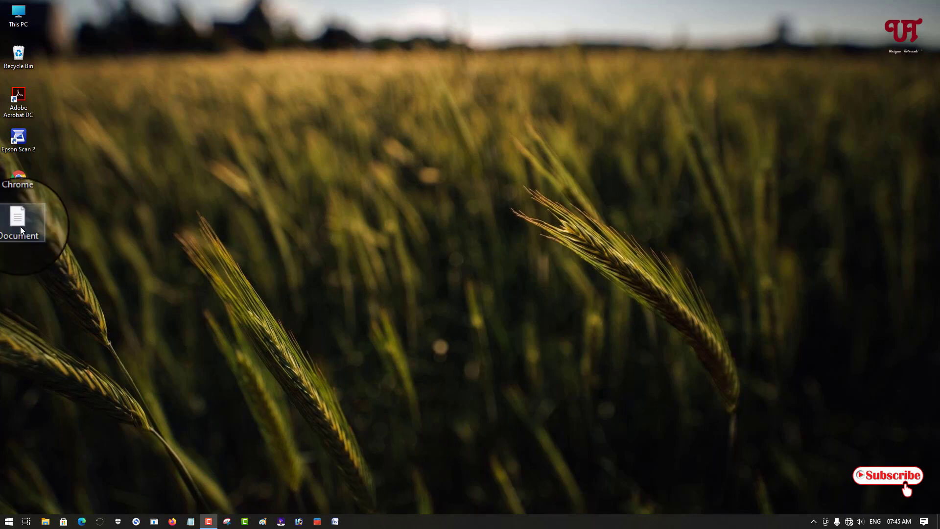
- Check the Document file's properties, then bring up its context menu for Open with
right_click(19, 222)
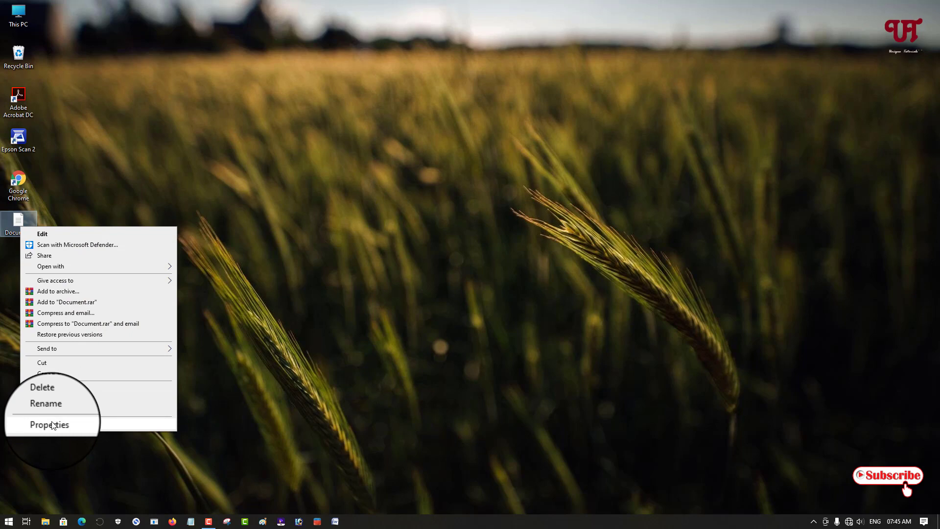
click(49, 424)
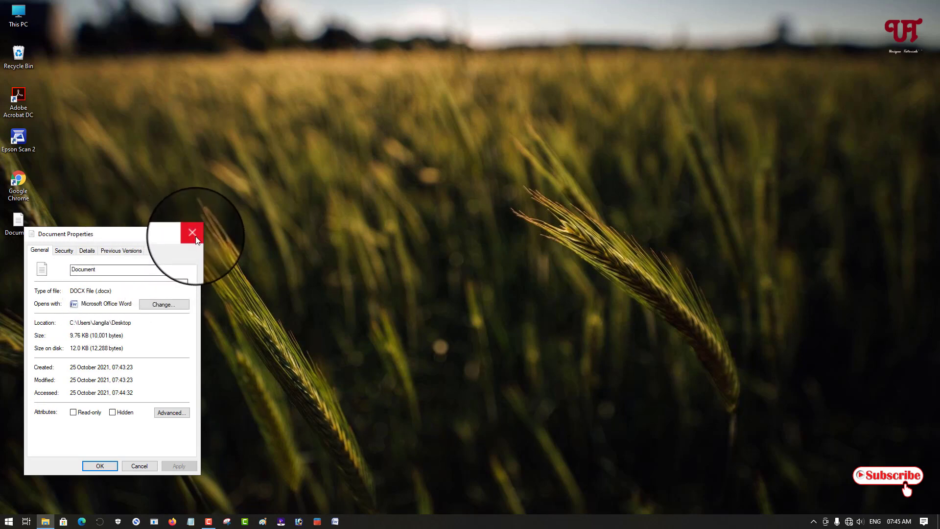
mouse_move(193, 233)
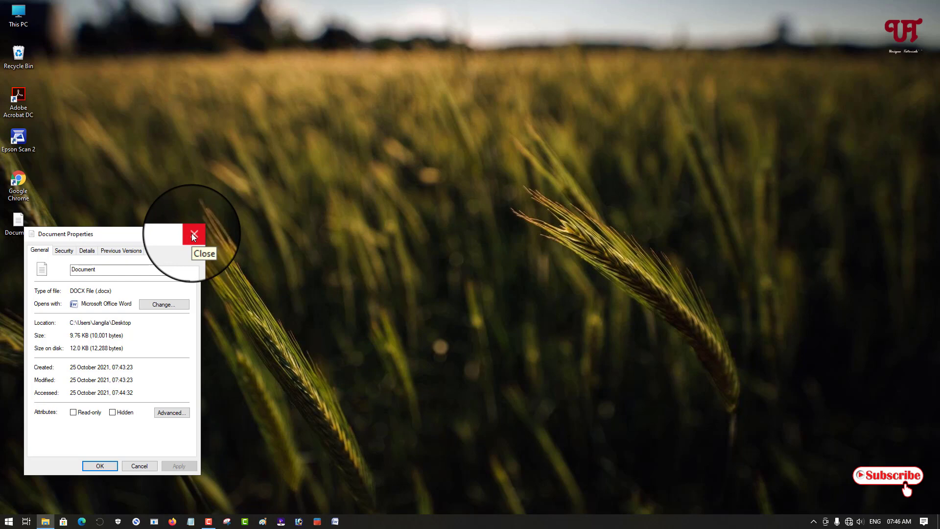
mouse_move(194, 234)
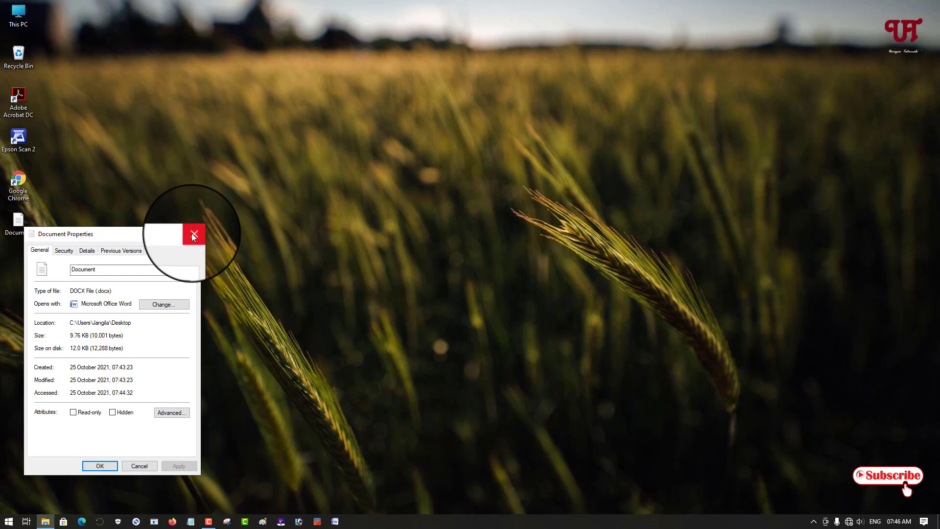
click(193, 234)
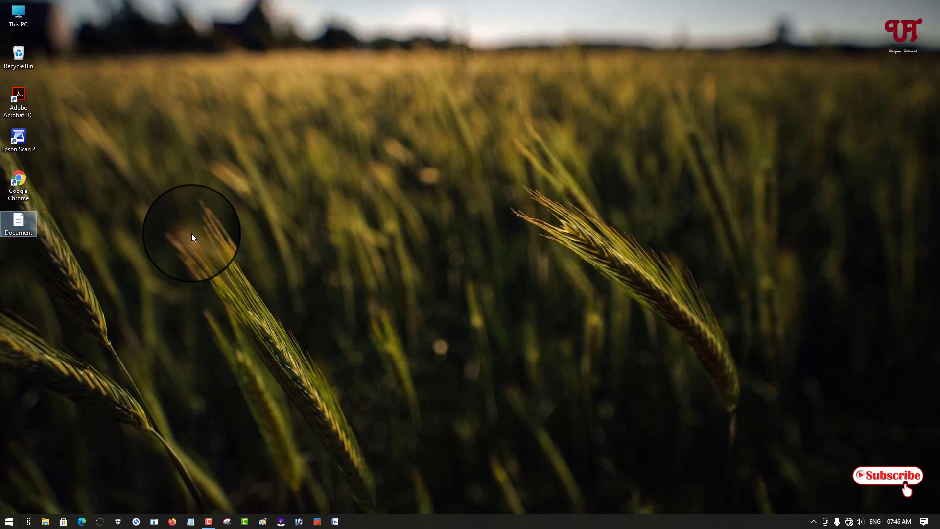
mouse_move(86, 249)
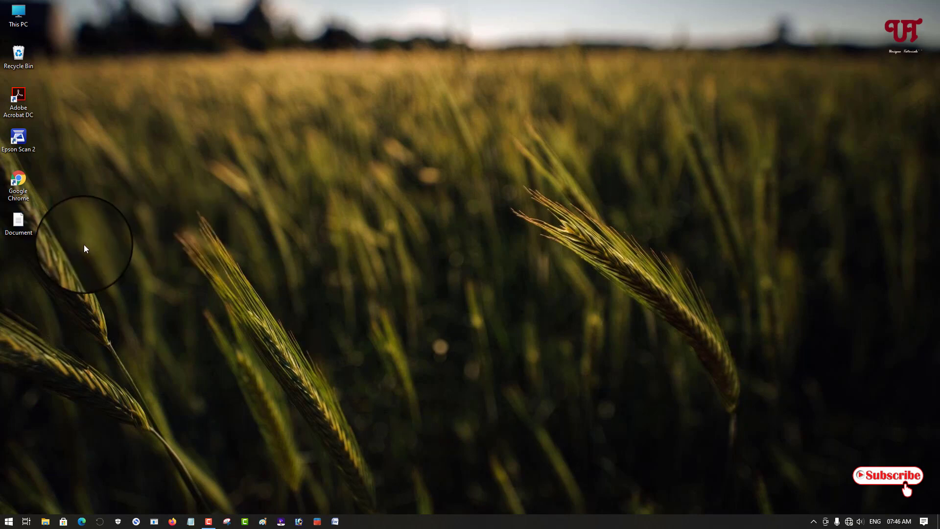
mouse_move(19, 218)
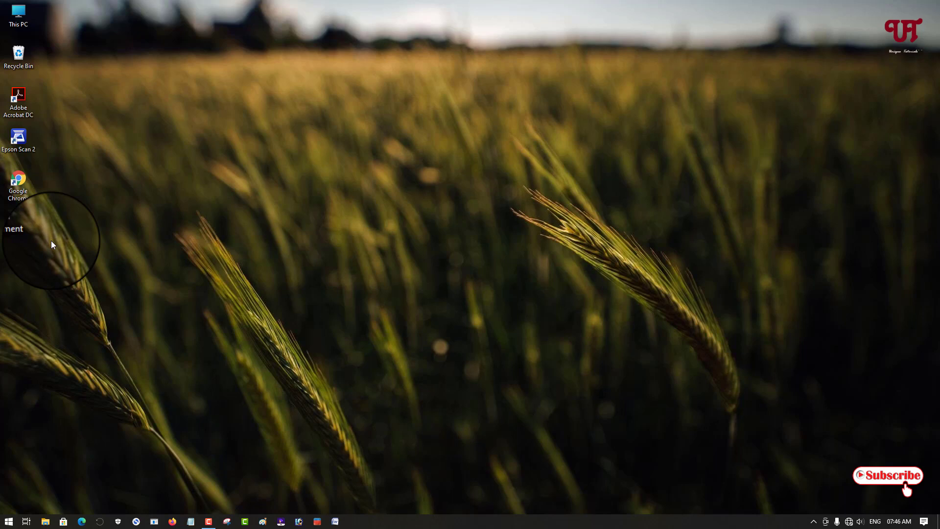
mouse_move(49, 251)
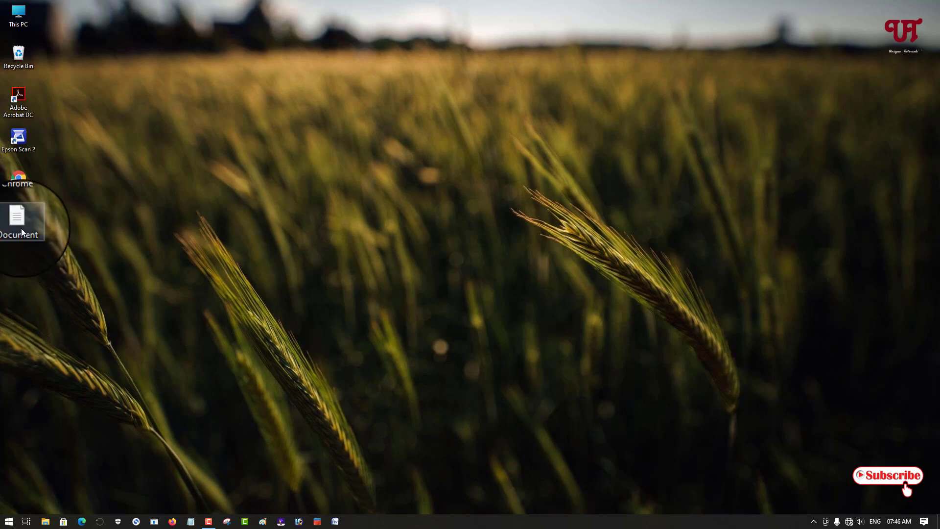
right_click(18, 218)
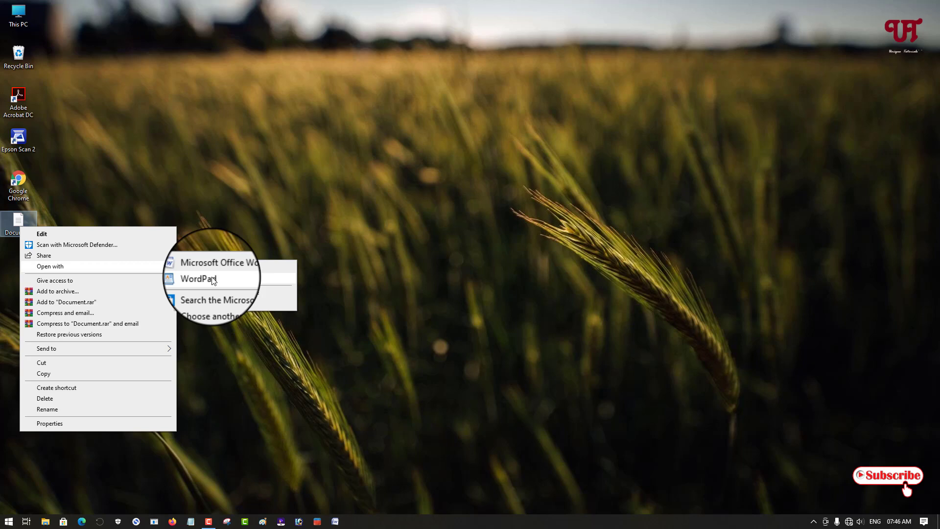
- Open the Document .docx file in WordPad from the Open with list
click(196, 279)
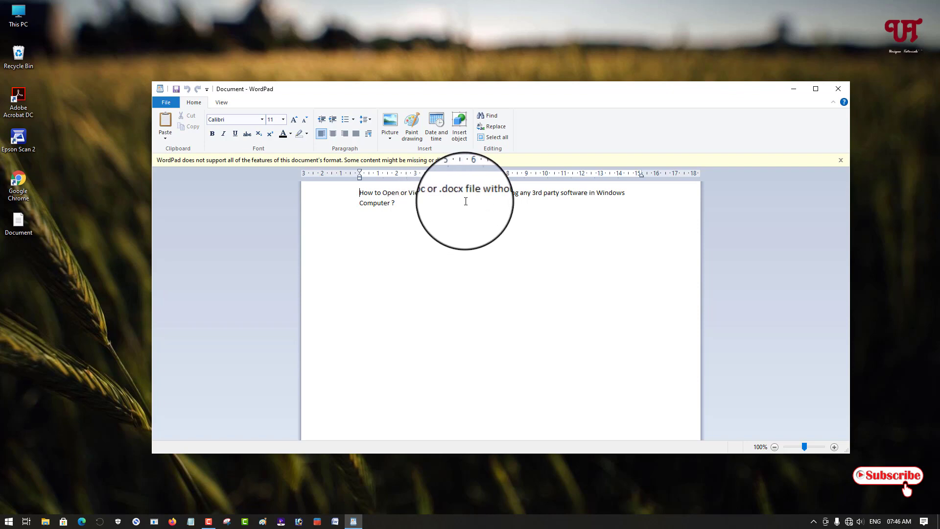
mouse_move(487, 229)
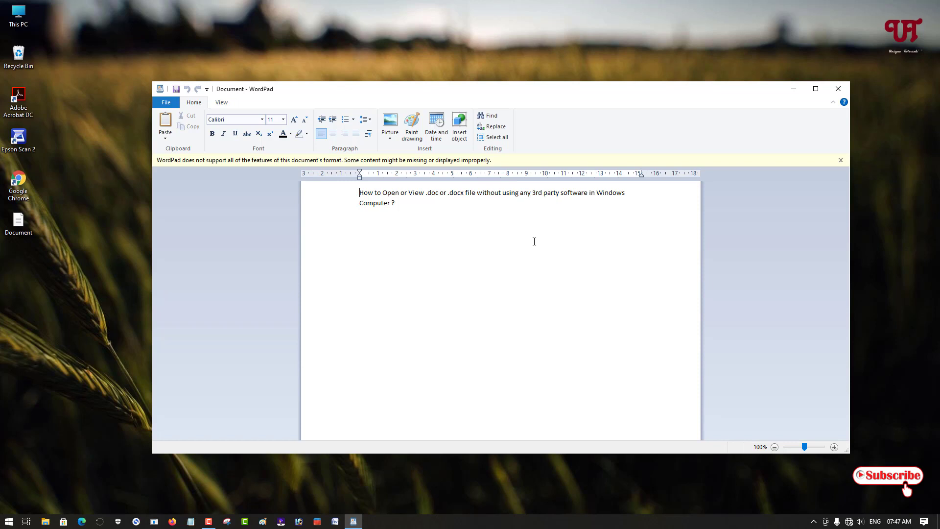
mouse_move(548, 234)
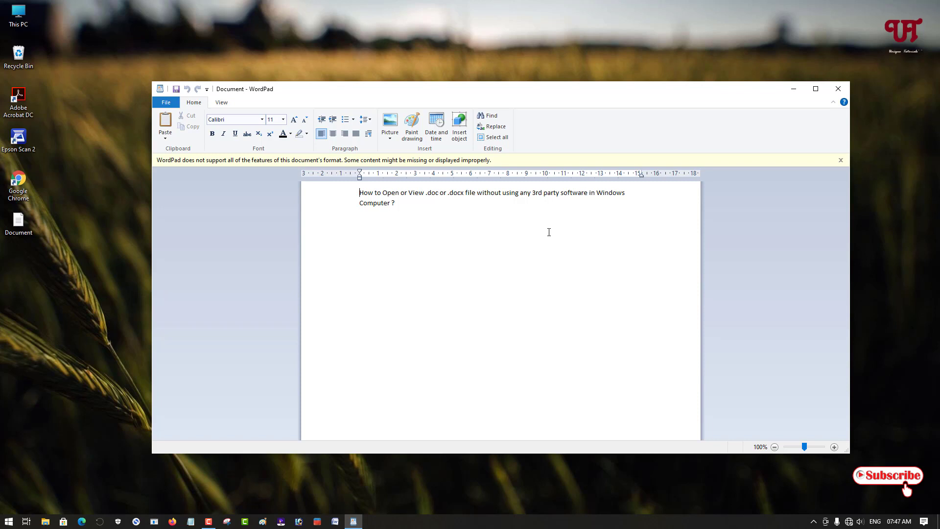
mouse_move(586, 228)
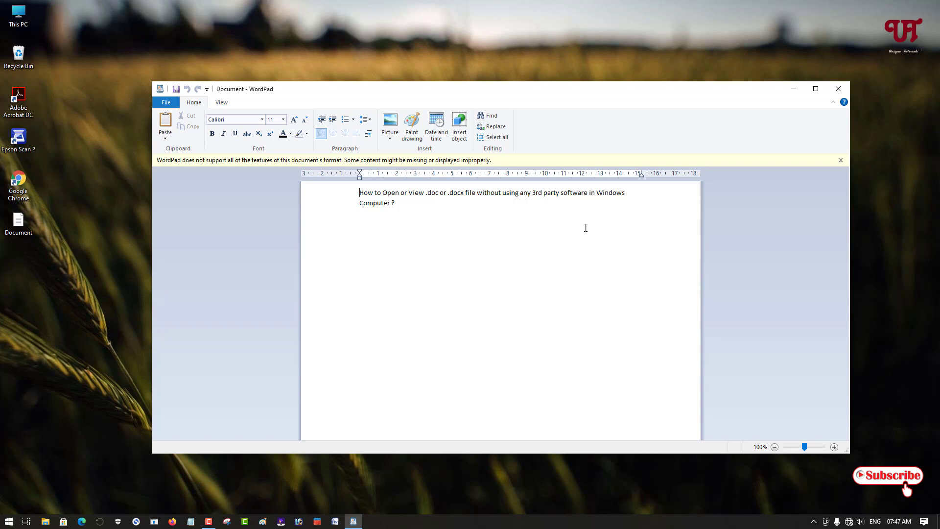
mouse_move(641, 193)
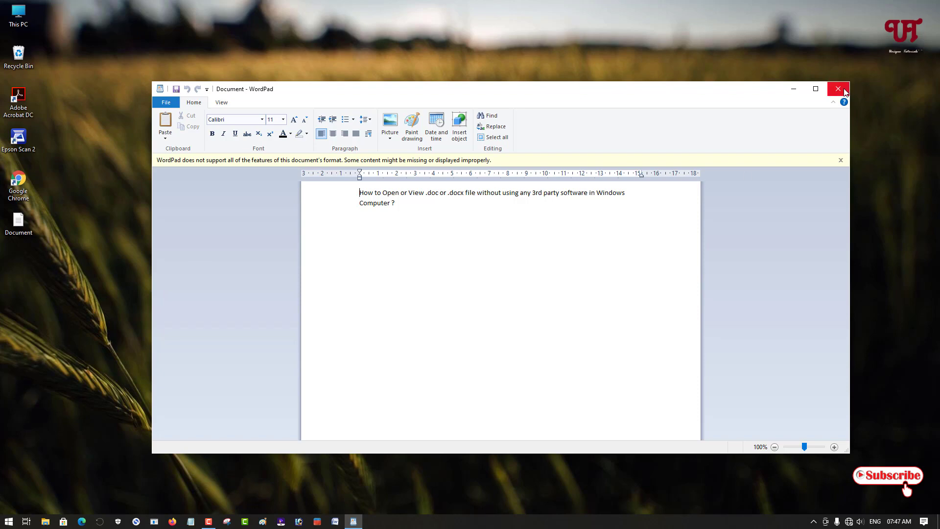
- Close WordPad, returning to the desktop with the Document icon
click(838, 89)
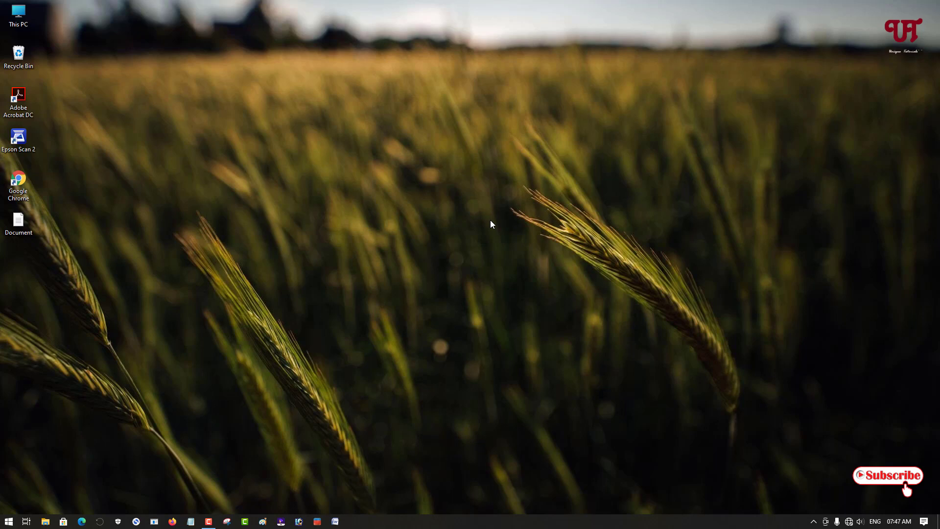
mouse_move(457, 270)
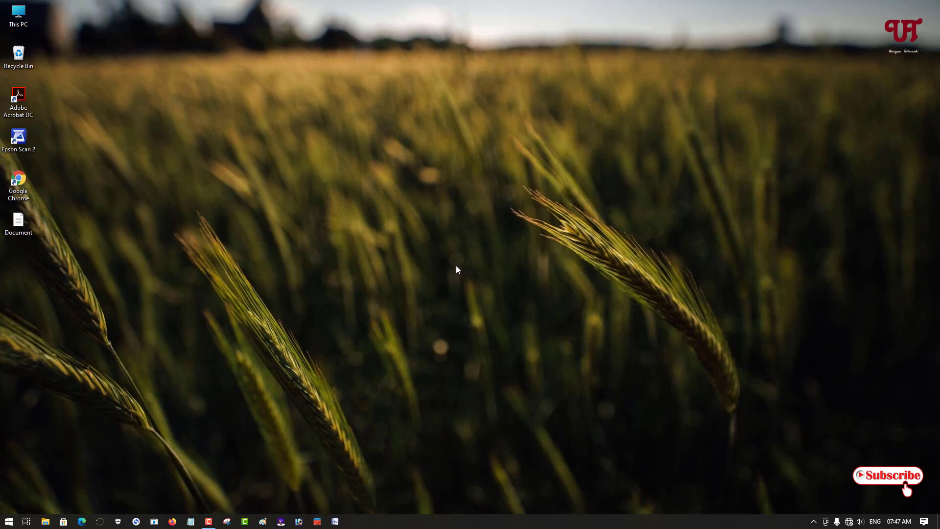
mouse_move(209, 517)
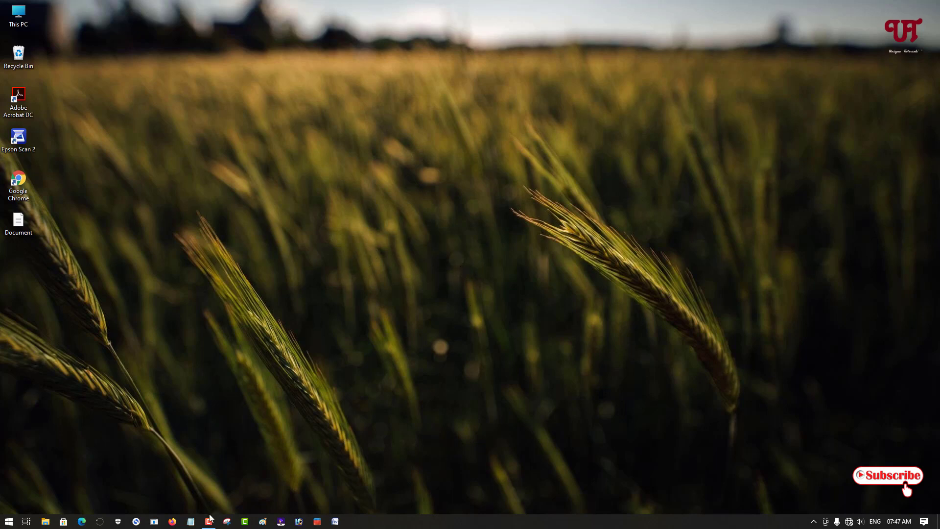
click(208, 521)
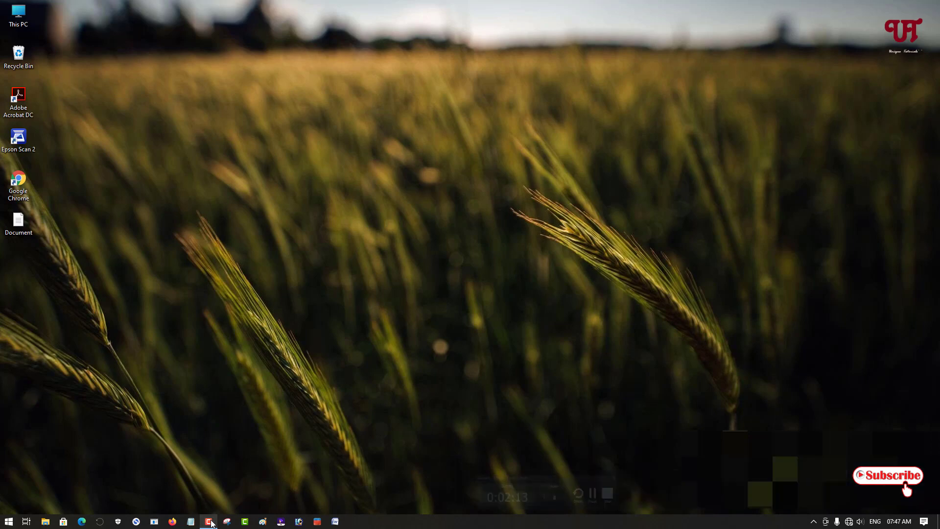